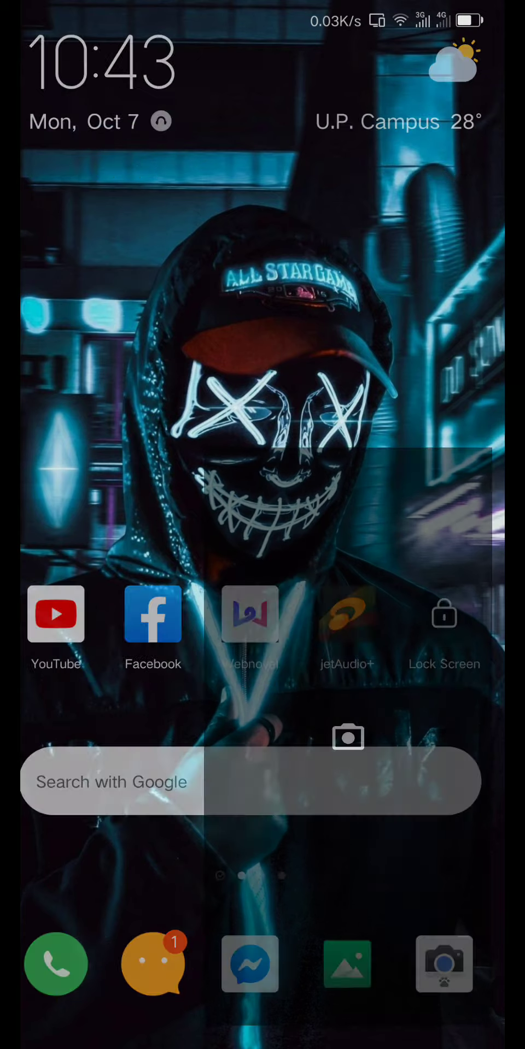
Launch the camera app and turn flash on from the quick settings panel
{"action": "left_click", "coordinate": [444, 964]}
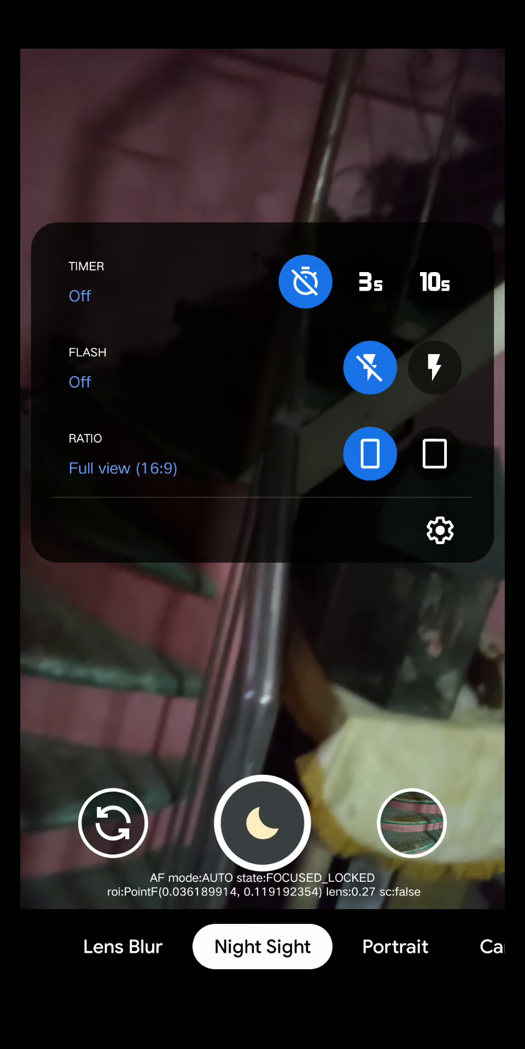
{"action": "left_click", "coordinate": [434, 367]}
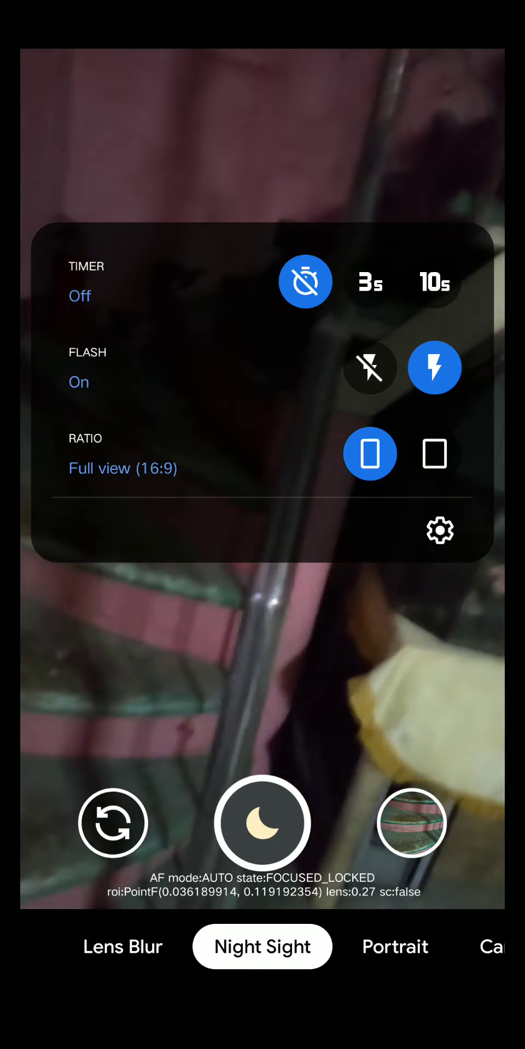
{"action": "left_click", "coordinate": [369, 367]}
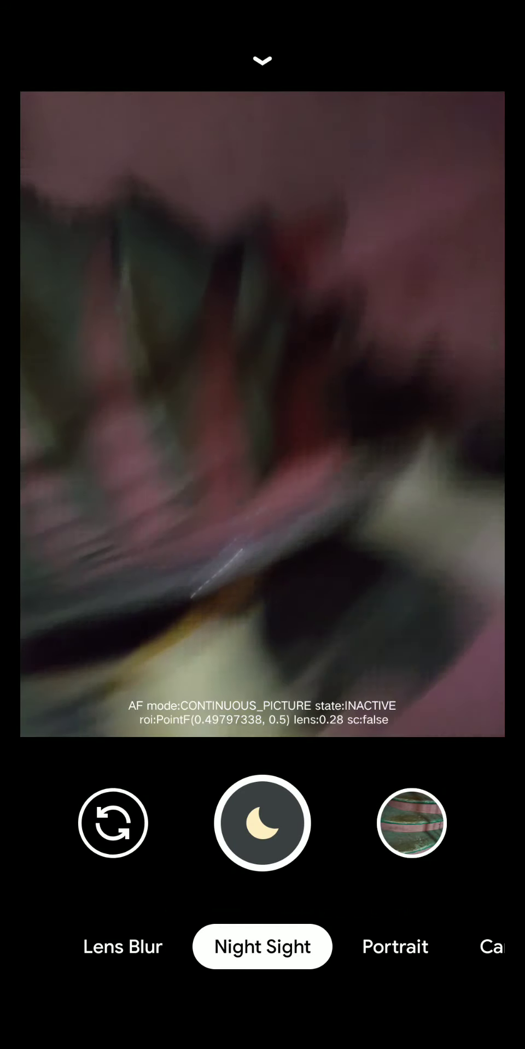
Try Photo Sphere from More modes and leave its capture screen
{"action": "left_click", "coordinate": [411, 823]}
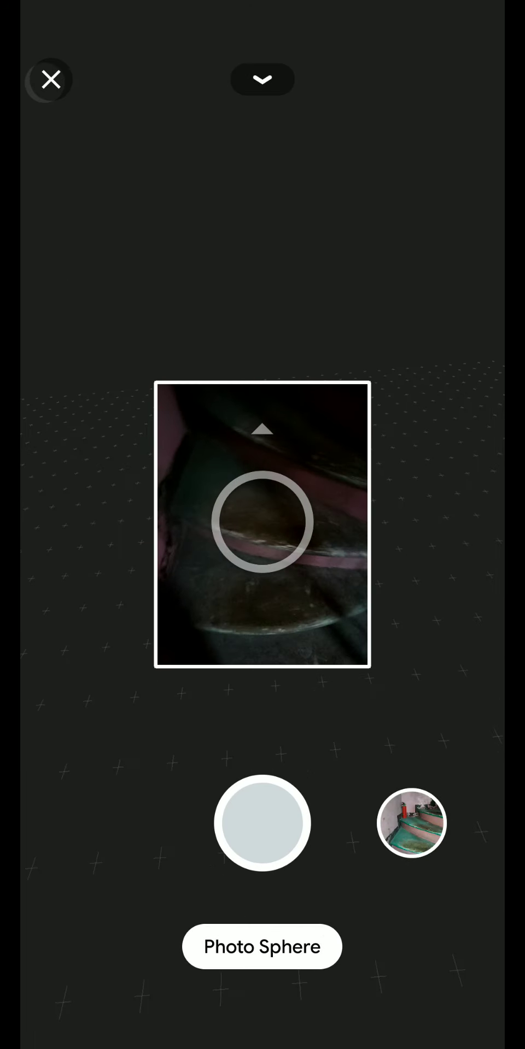
{"action": "left_click", "coordinate": [49, 79]}
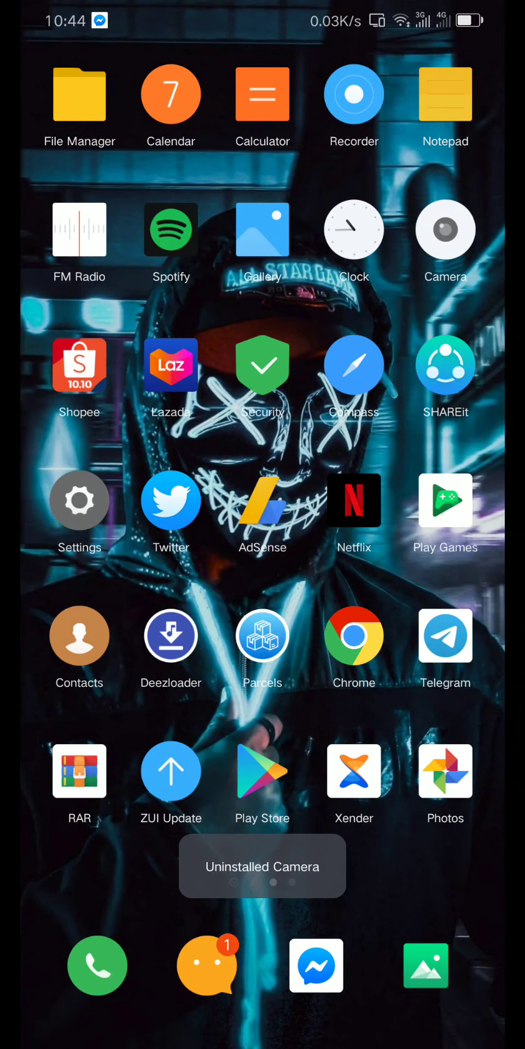
Browse File Manager's Download folder to the GCam 7.0 APK file
{"action": "left_click", "coordinate": [78, 94]}
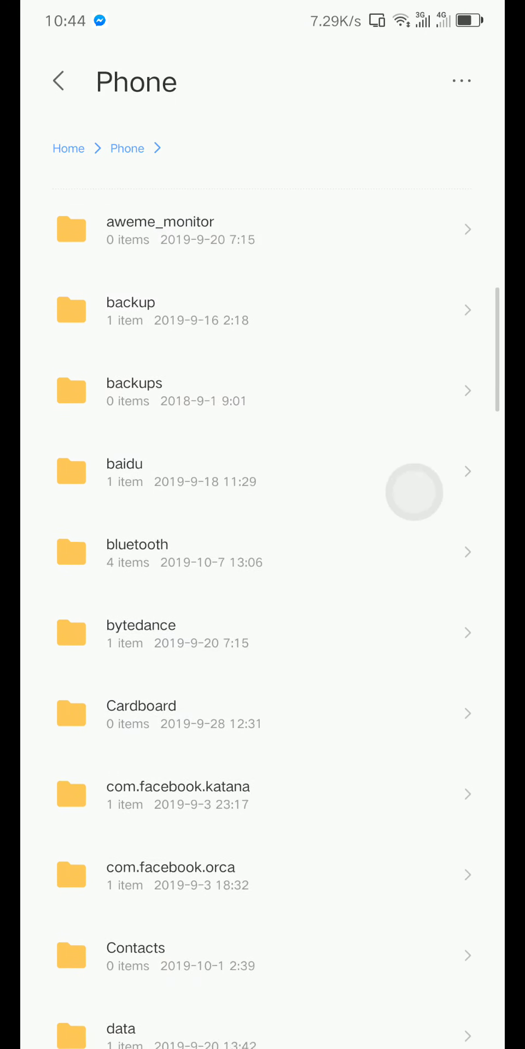
{"action": "scroll", "scroll_direction": "down", "scroll_amount": 3}
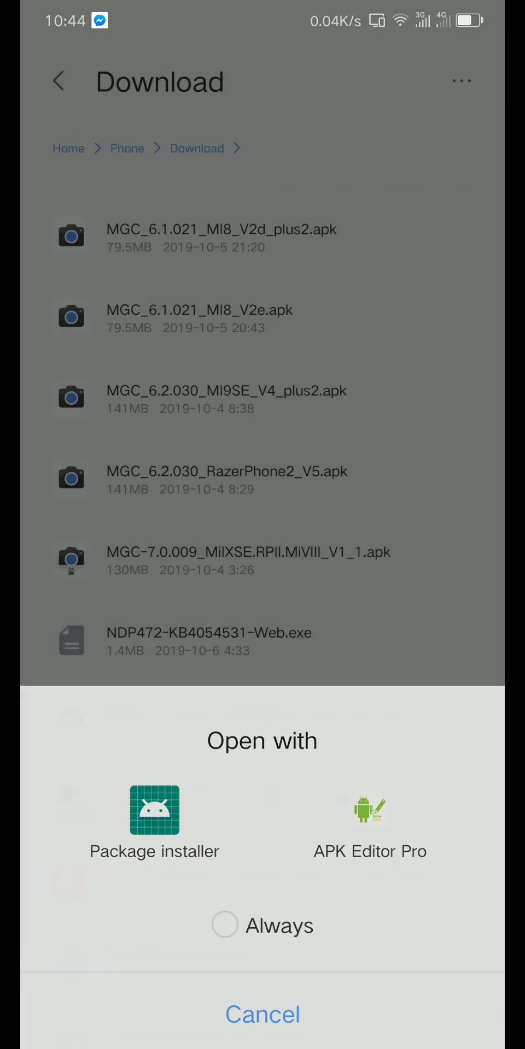
Install the Camera APK via Package installer and launch the new camera
{"action": "left_click", "coordinate": [155, 809]}
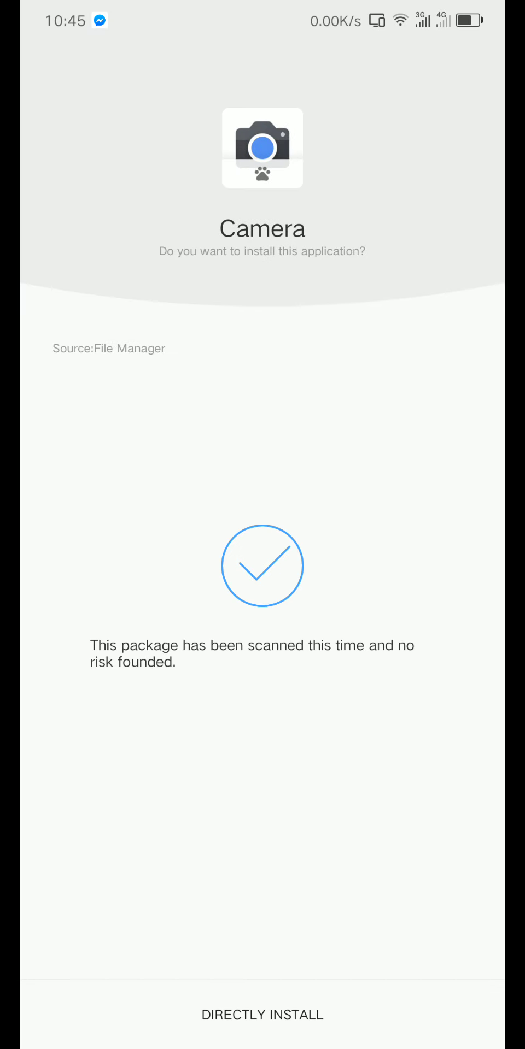
{"action": "left_click", "coordinate": [261, 1015]}
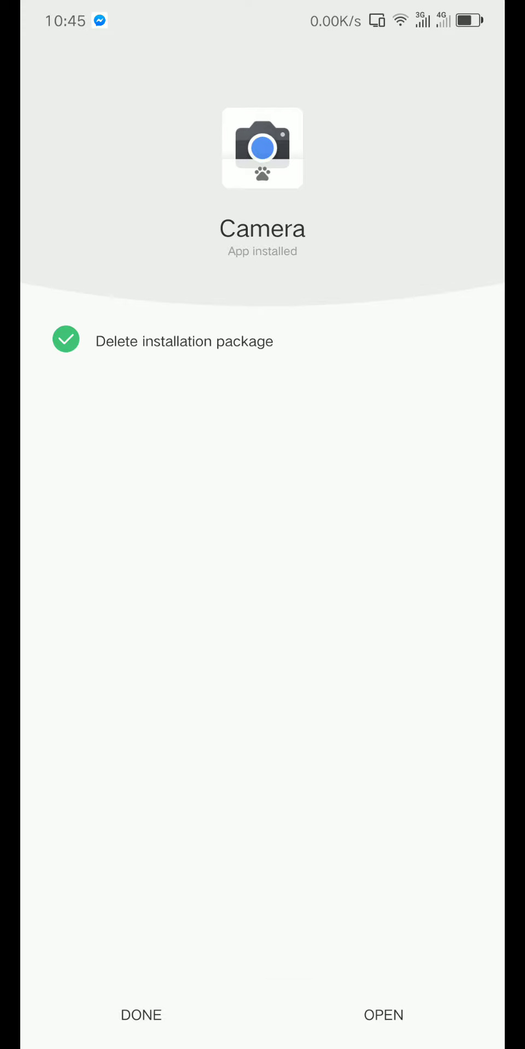
{"action": "left_click", "coordinate": [382, 1014]}
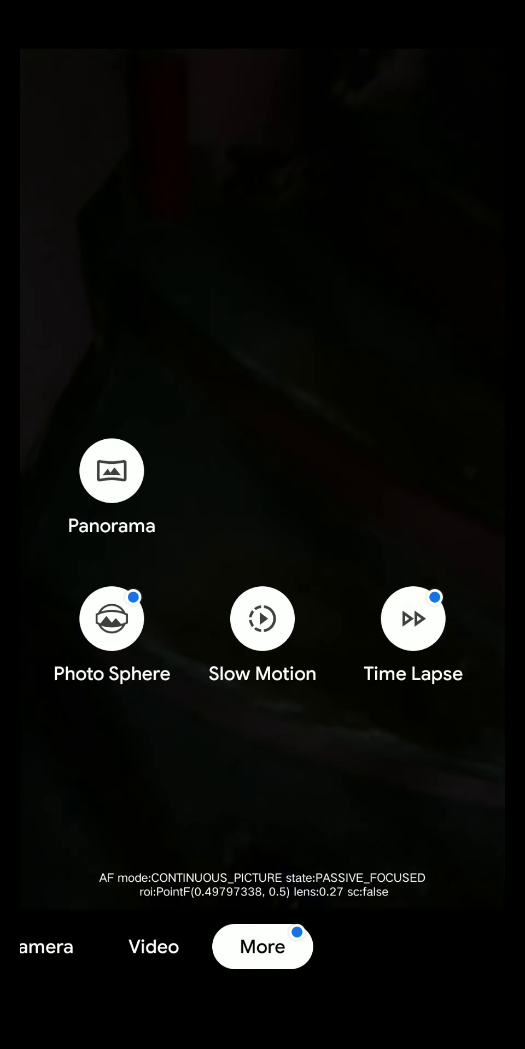
Close the extra modes list to return to standard Camera mode
{"action": "left_click", "coordinate": [262, 947]}
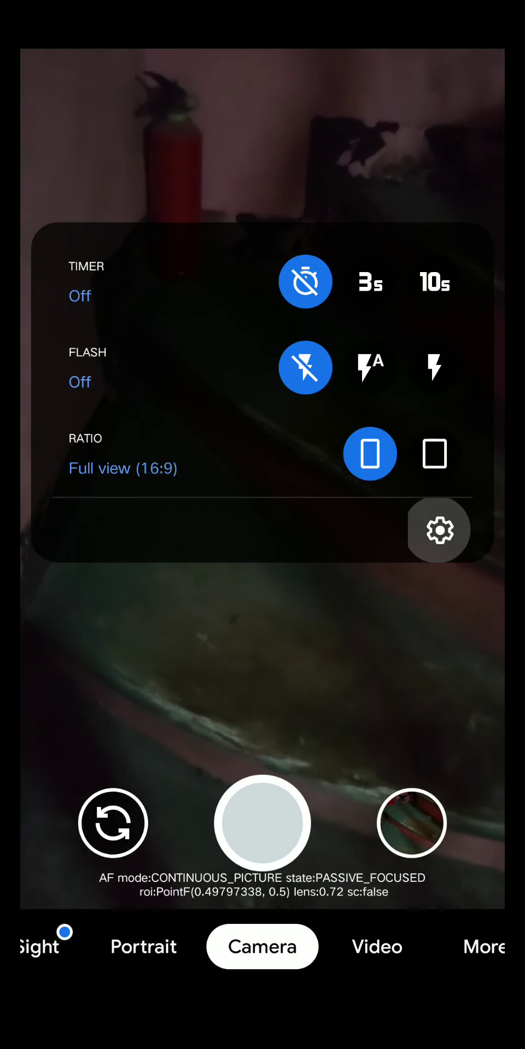
In Developer Settings, enable the camcorder.viewfinder_effect flag
{"action": "left_click", "coordinate": [439, 531]}
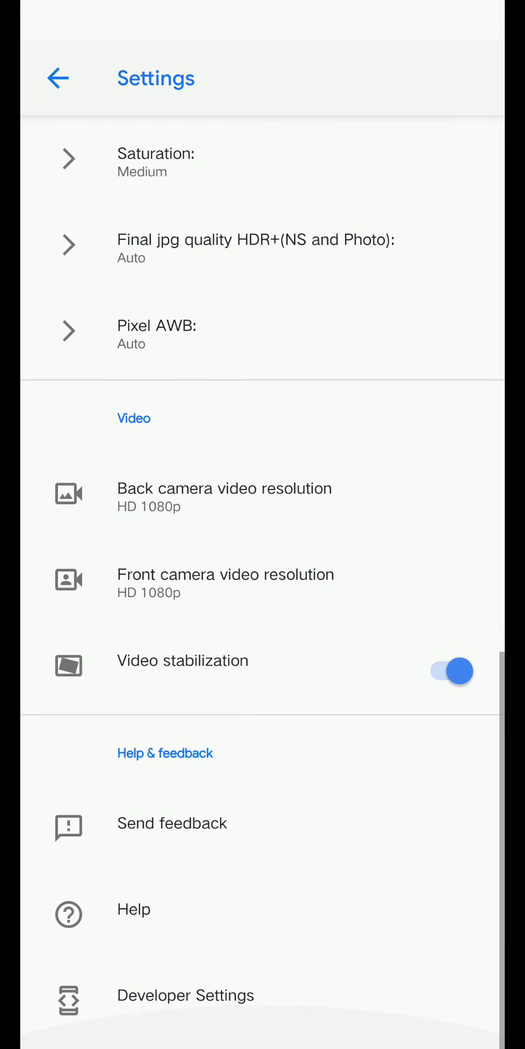
{"action": "left_click", "coordinate": [185, 996]}
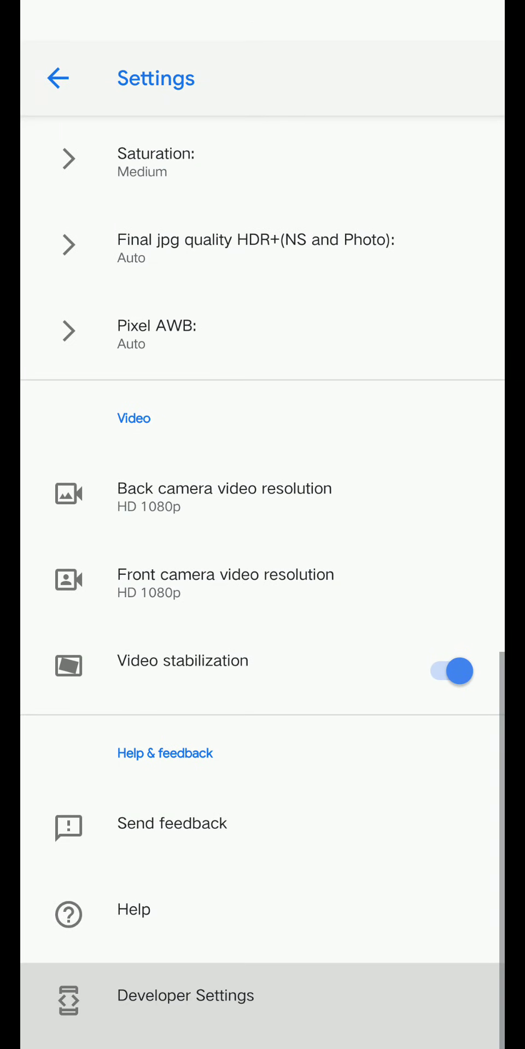
{"action": "left_click", "coordinate": [185, 995]}
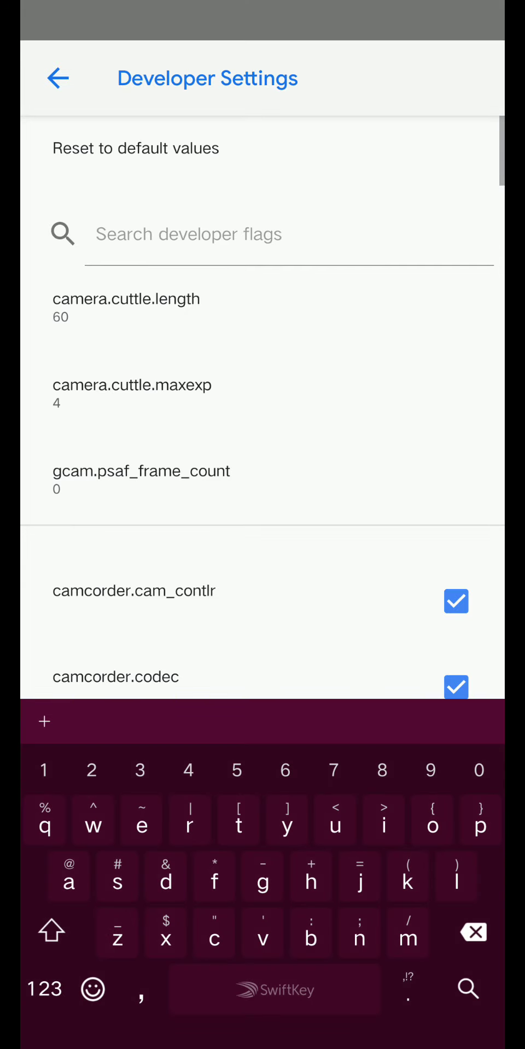
{"action": "type", "text": "vue"}
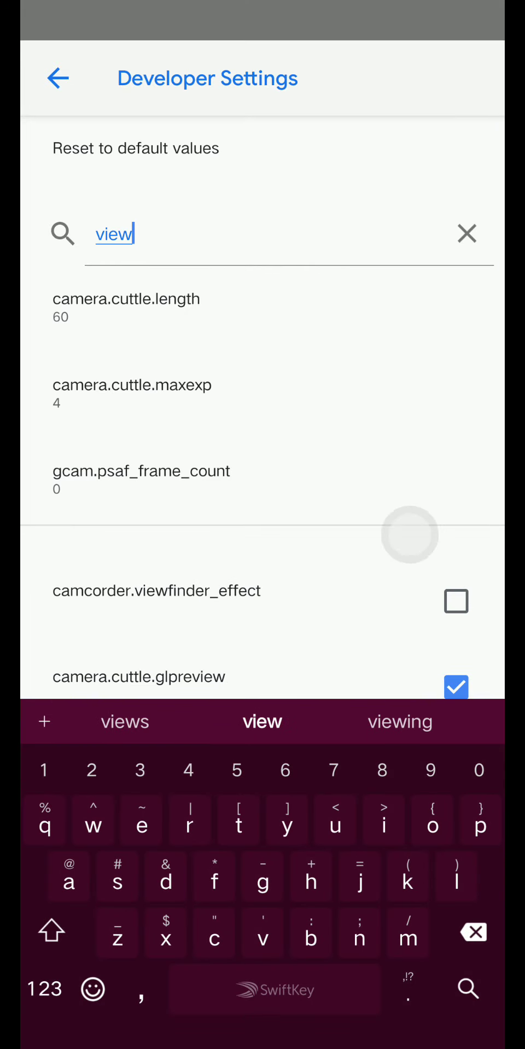
{"action": "left_click", "coordinate": [456, 601]}
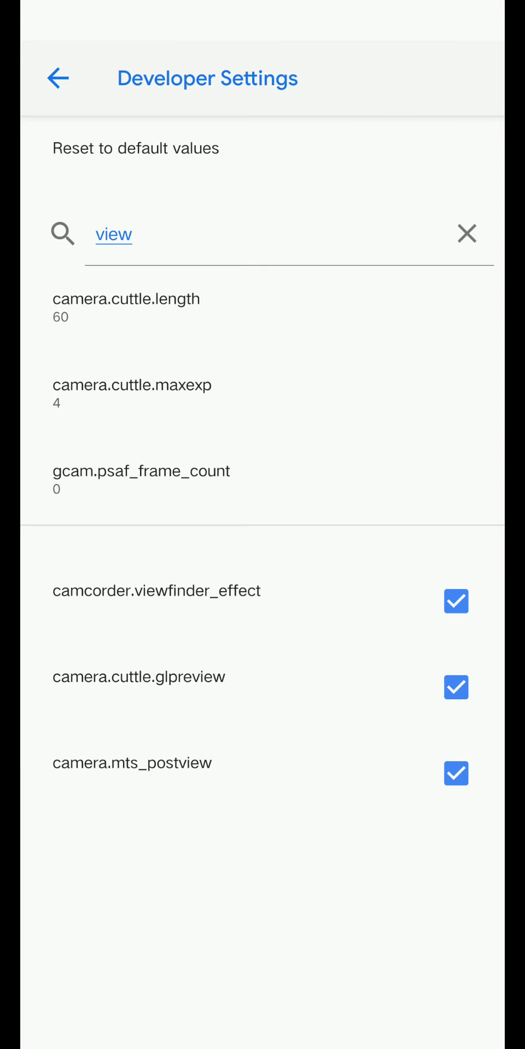
Disable the camera.use_photos flag and return to the camera
{"action": "left_click", "coordinate": [455, 233]}
{"action": "type", "text": "ph"}
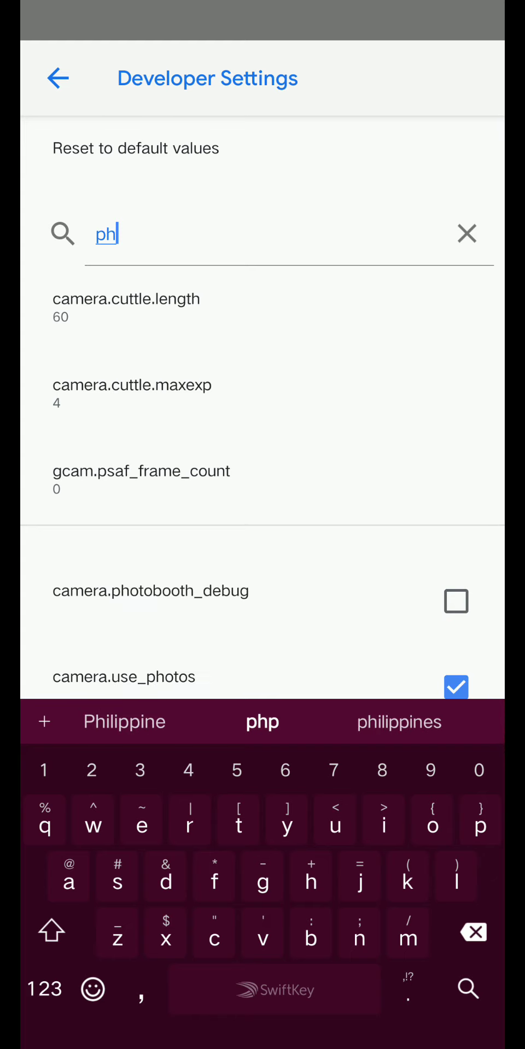
{"action": "type", "text": "o"}
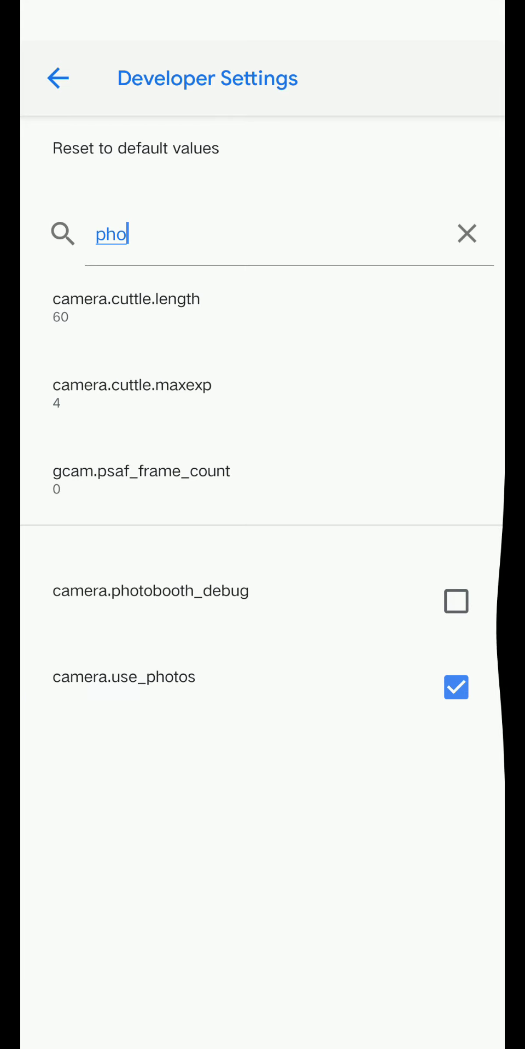
{"action": "left_click", "coordinate": [456, 687]}
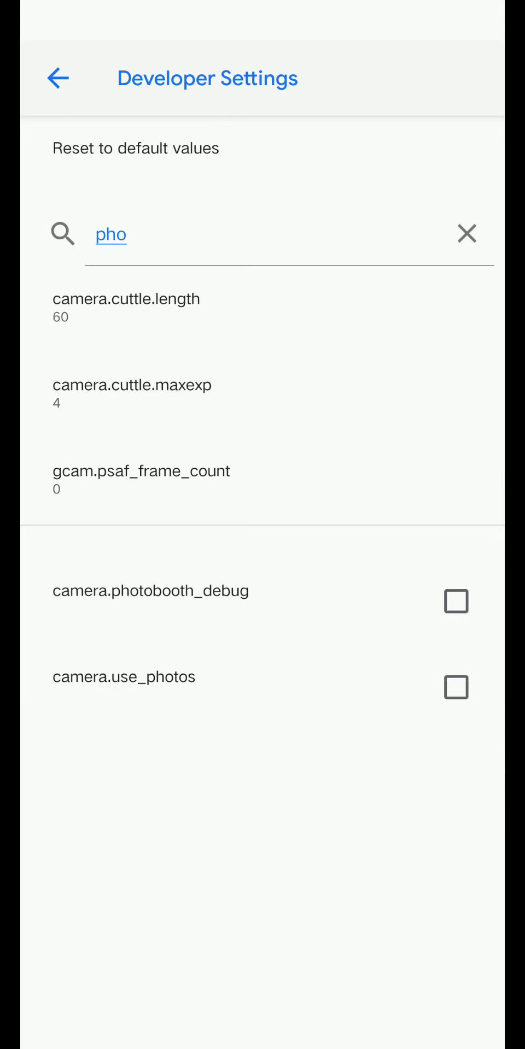
{"action": "left_click", "coordinate": [59, 79]}
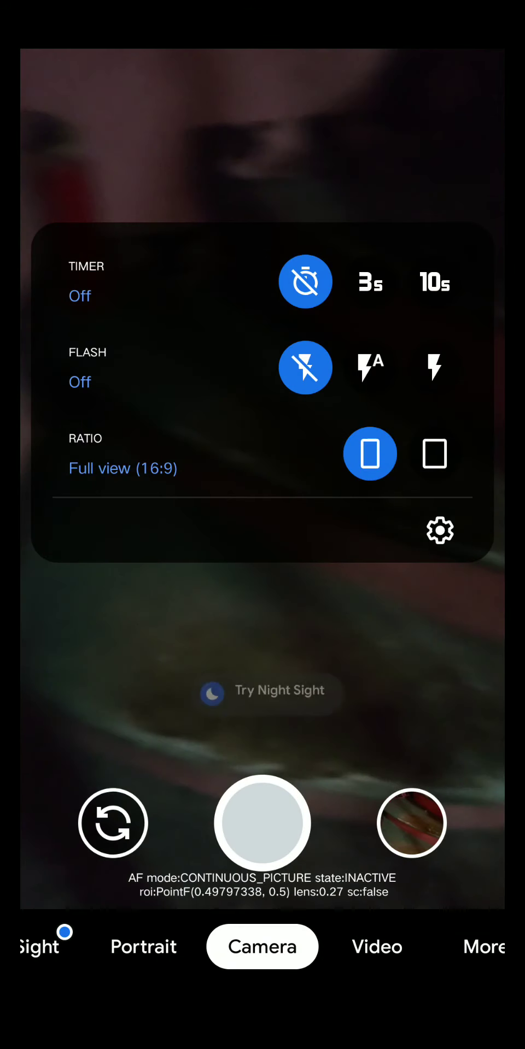
Set the photo ratio to Standard 4:3 and go to the full camera settings
{"action": "left_click", "coordinate": [434, 453]}
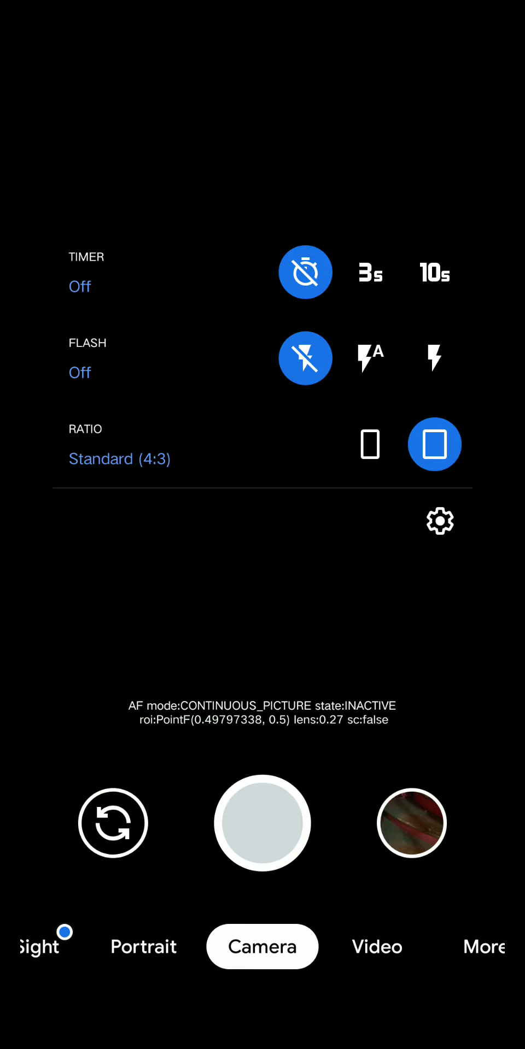
{"action": "left_click", "coordinate": [439, 520]}
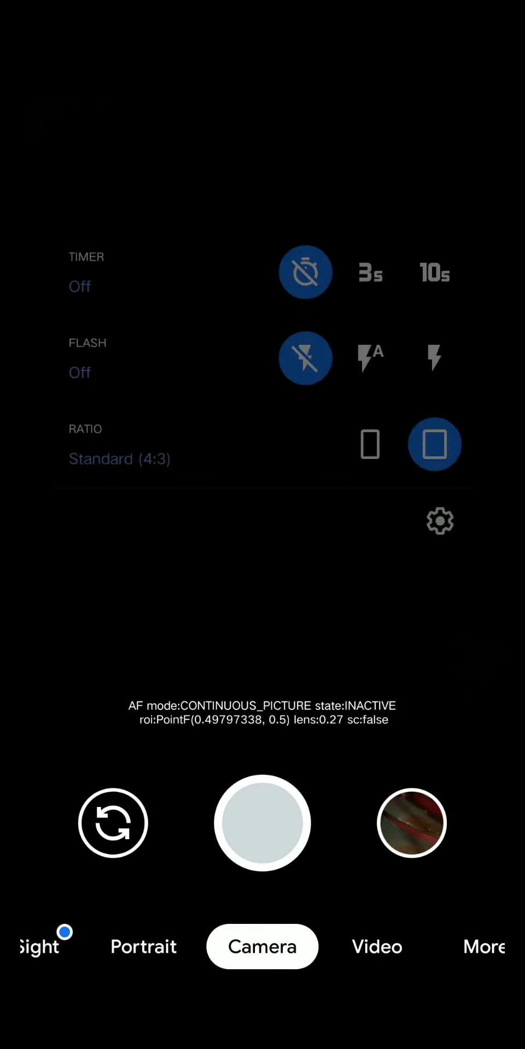
{"action": "left_click", "coordinate": [439, 520]}
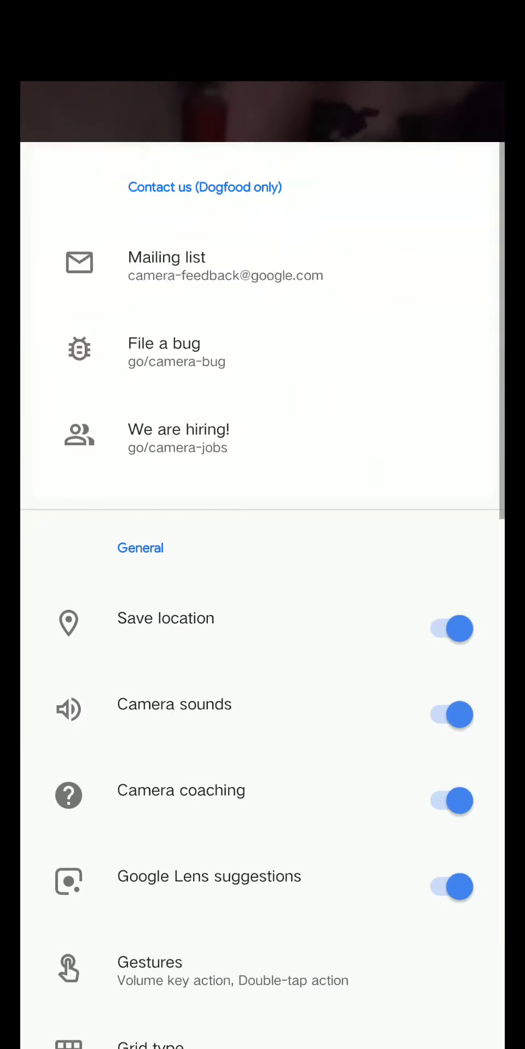
Under Photo settings, set Final jpg quality to Google
{"action": "scroll", "scroll_direction": "down", "scroll_amount": 3}
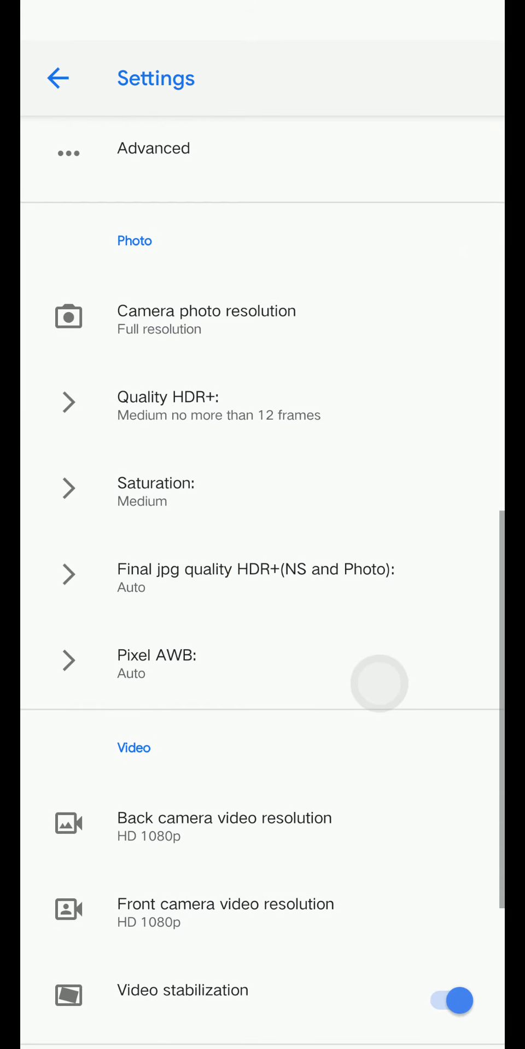
{"action": "scroll", "scroll_direction": "down", "scroll_amount": 3}
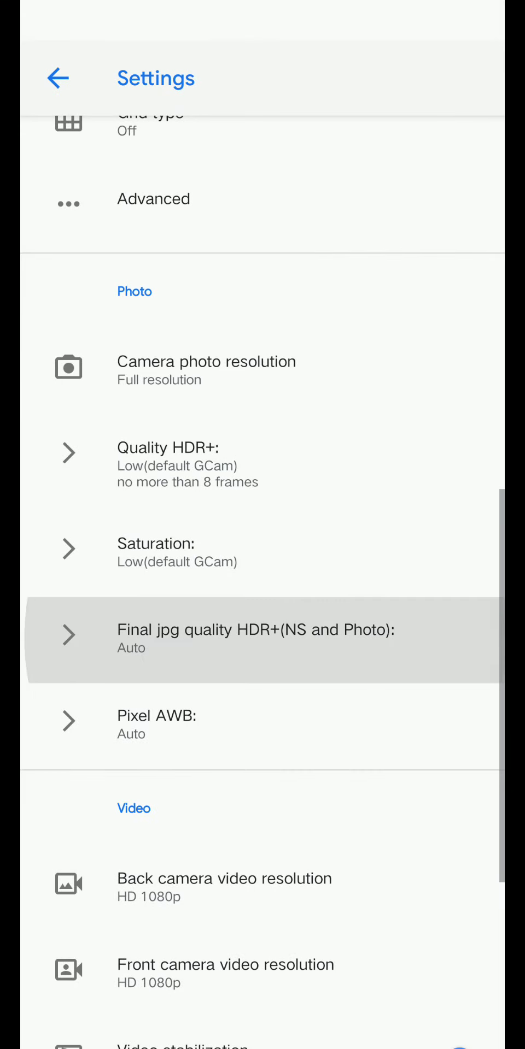
{"action": "left_click", "coordinate": [253, 636]}
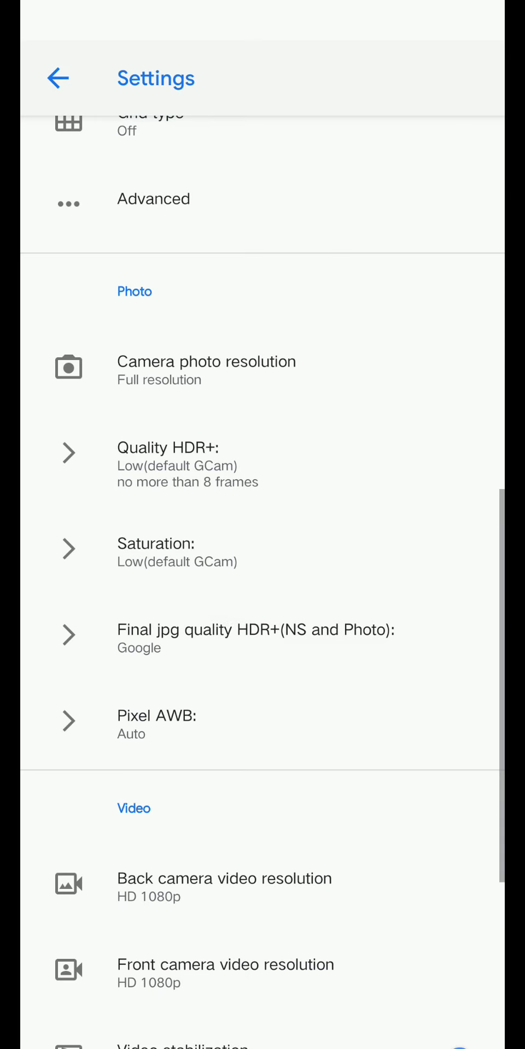
{"action": "left_click", "coordinate": [157, 722]}
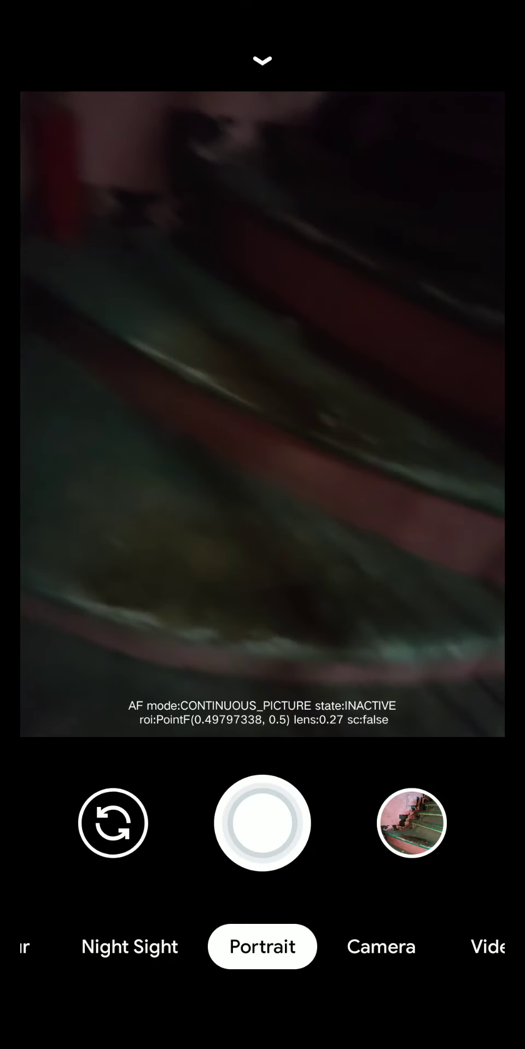
Show the quick settings panel in Portrait mode with 4:3 ratio
{"action": "left_click", "coordinate": [263, 60]}
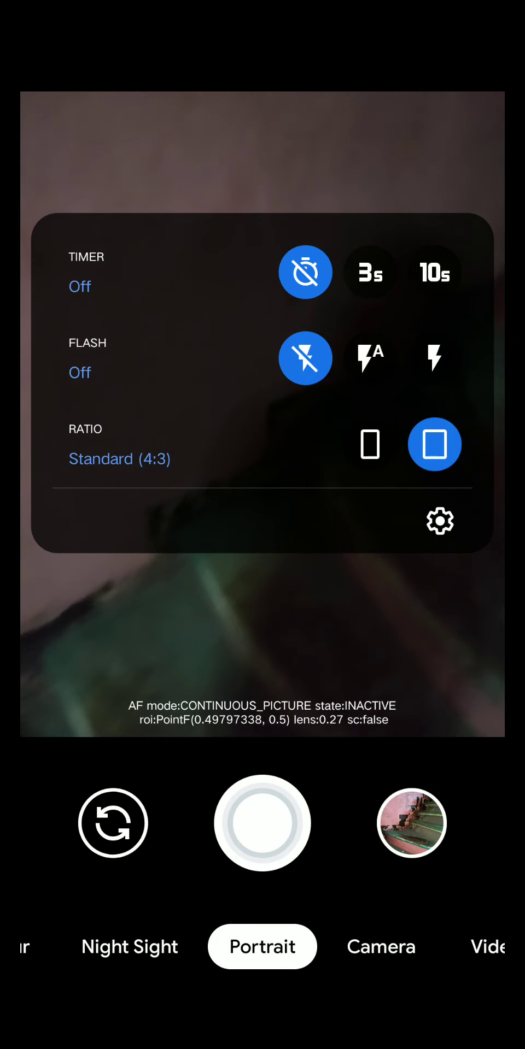